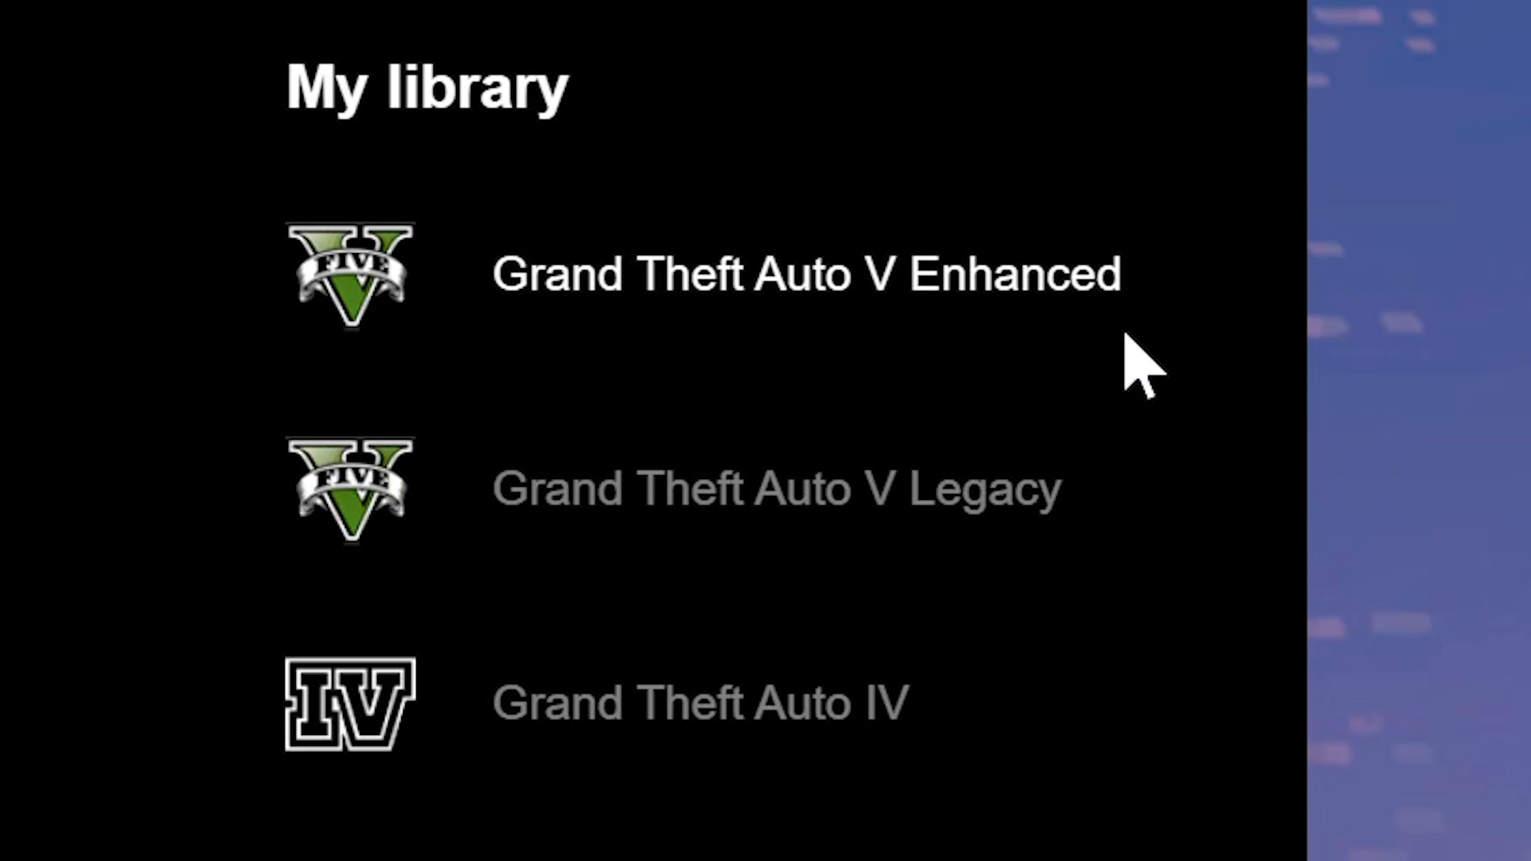
mouse_move(1035, 351)
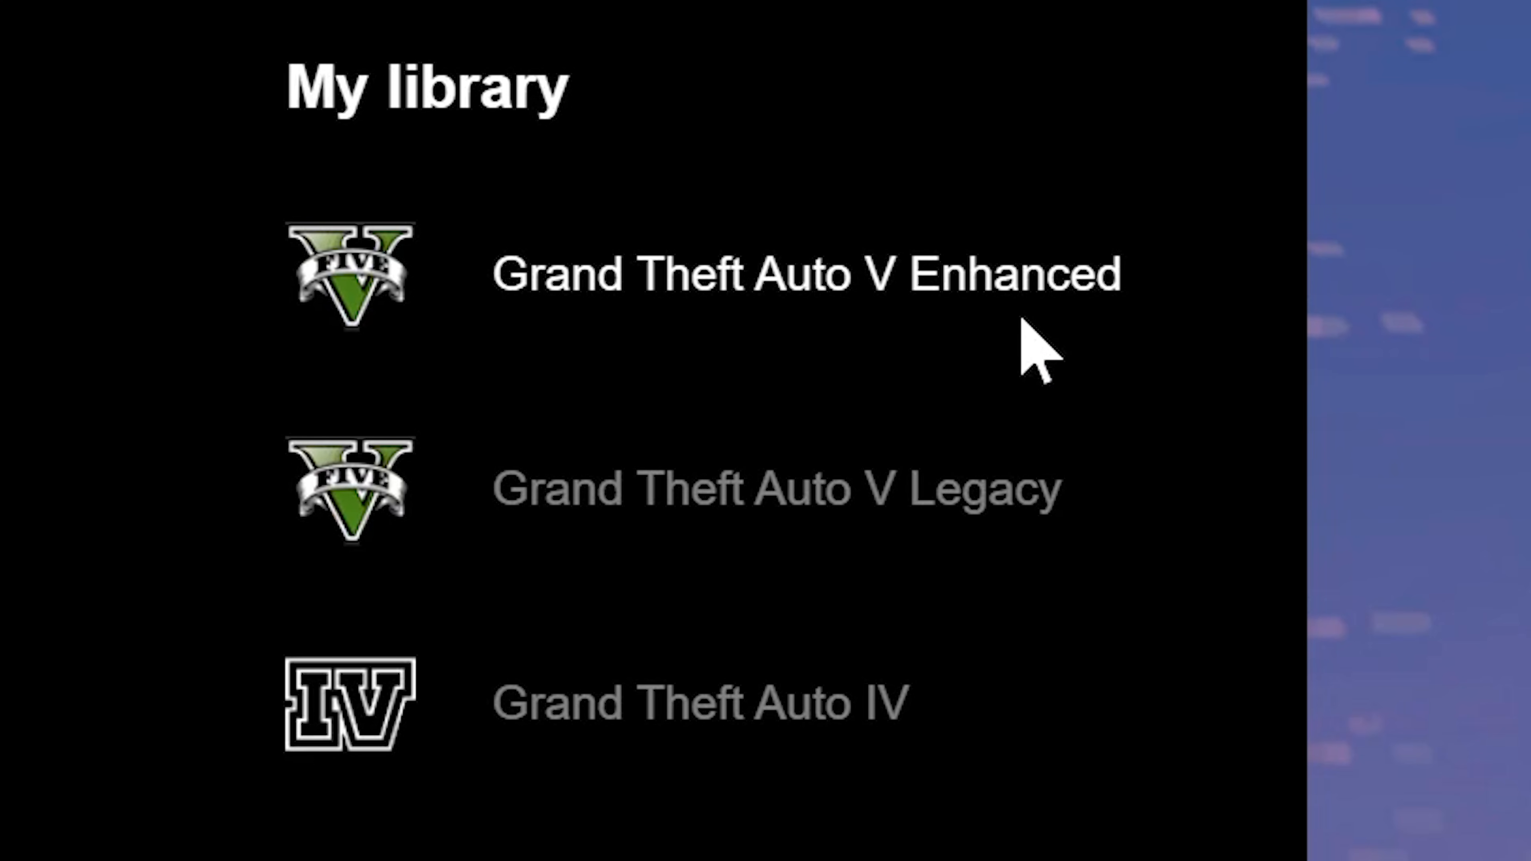
mouse_move(1054, 571)
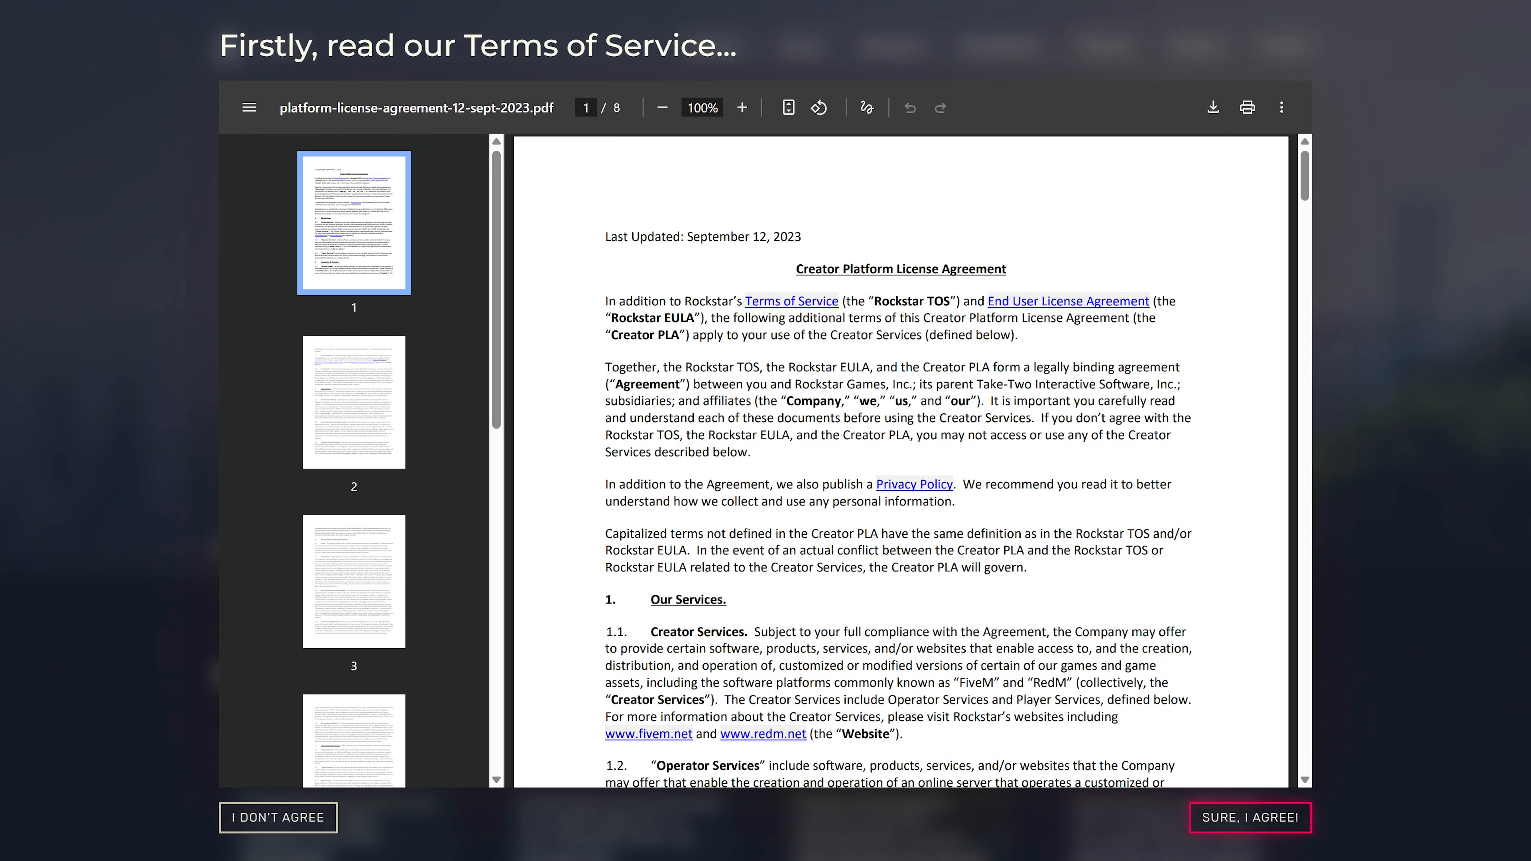
Agree to the FiveM Creator Platform License Agreement terms of service
click(1249, 818)
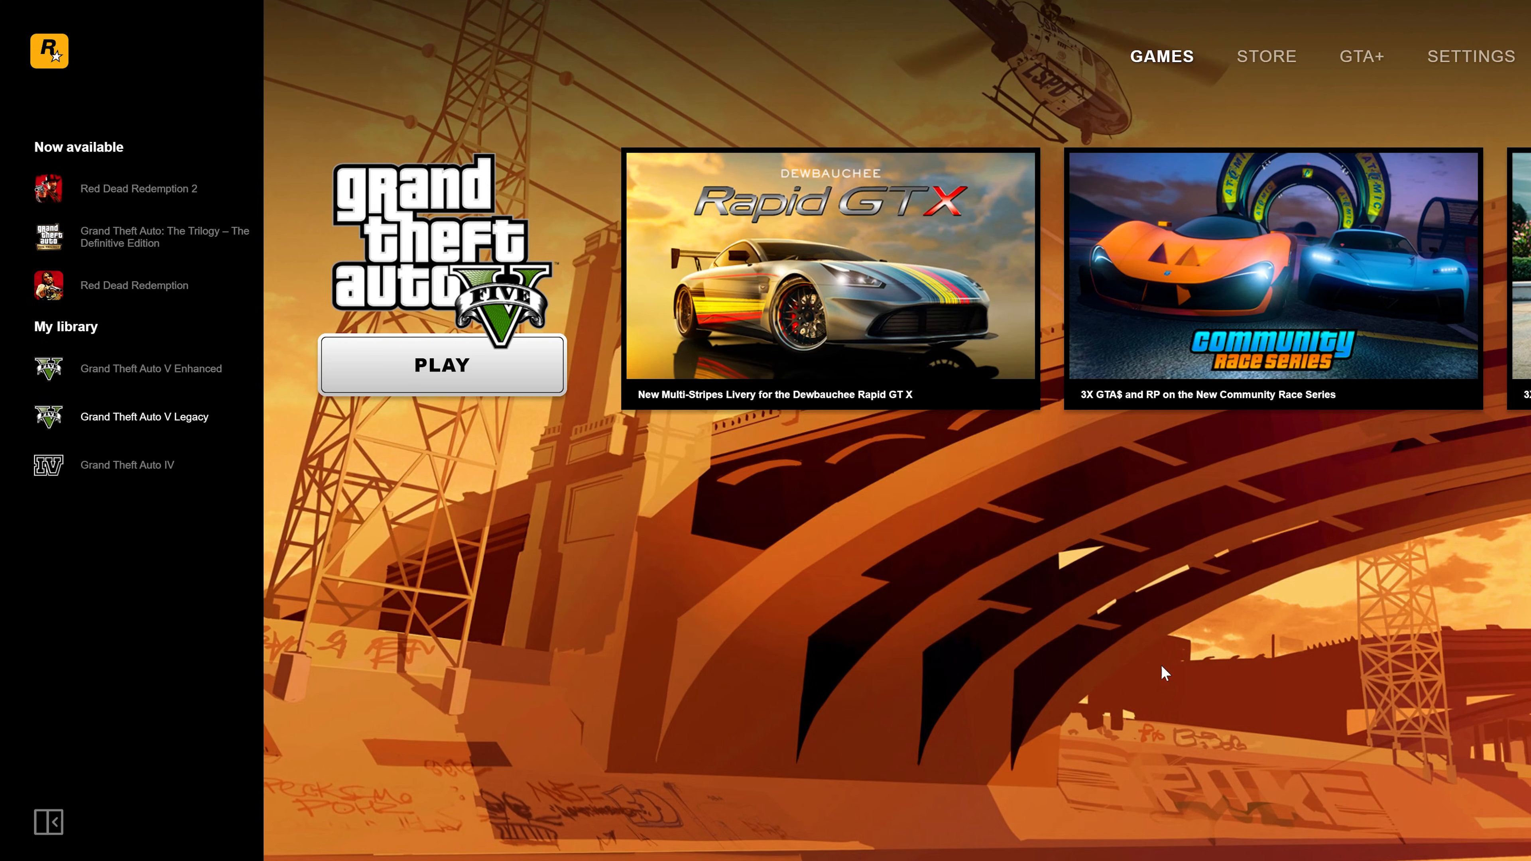
mouse_move(1472, 58)
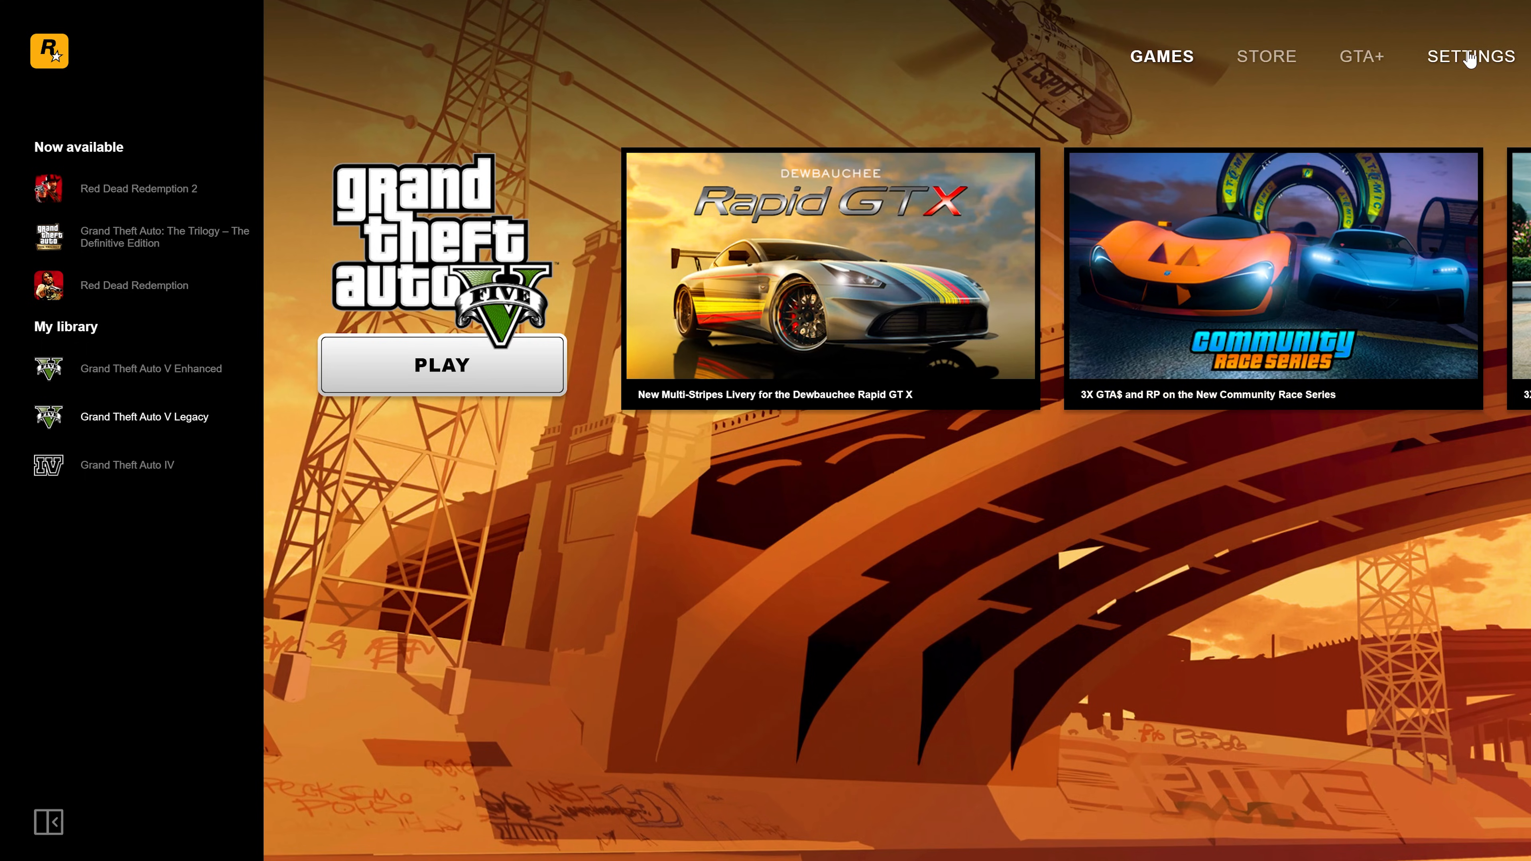
View the GTA V Legacy installation folder from the launcher settings
click(1470, 56)
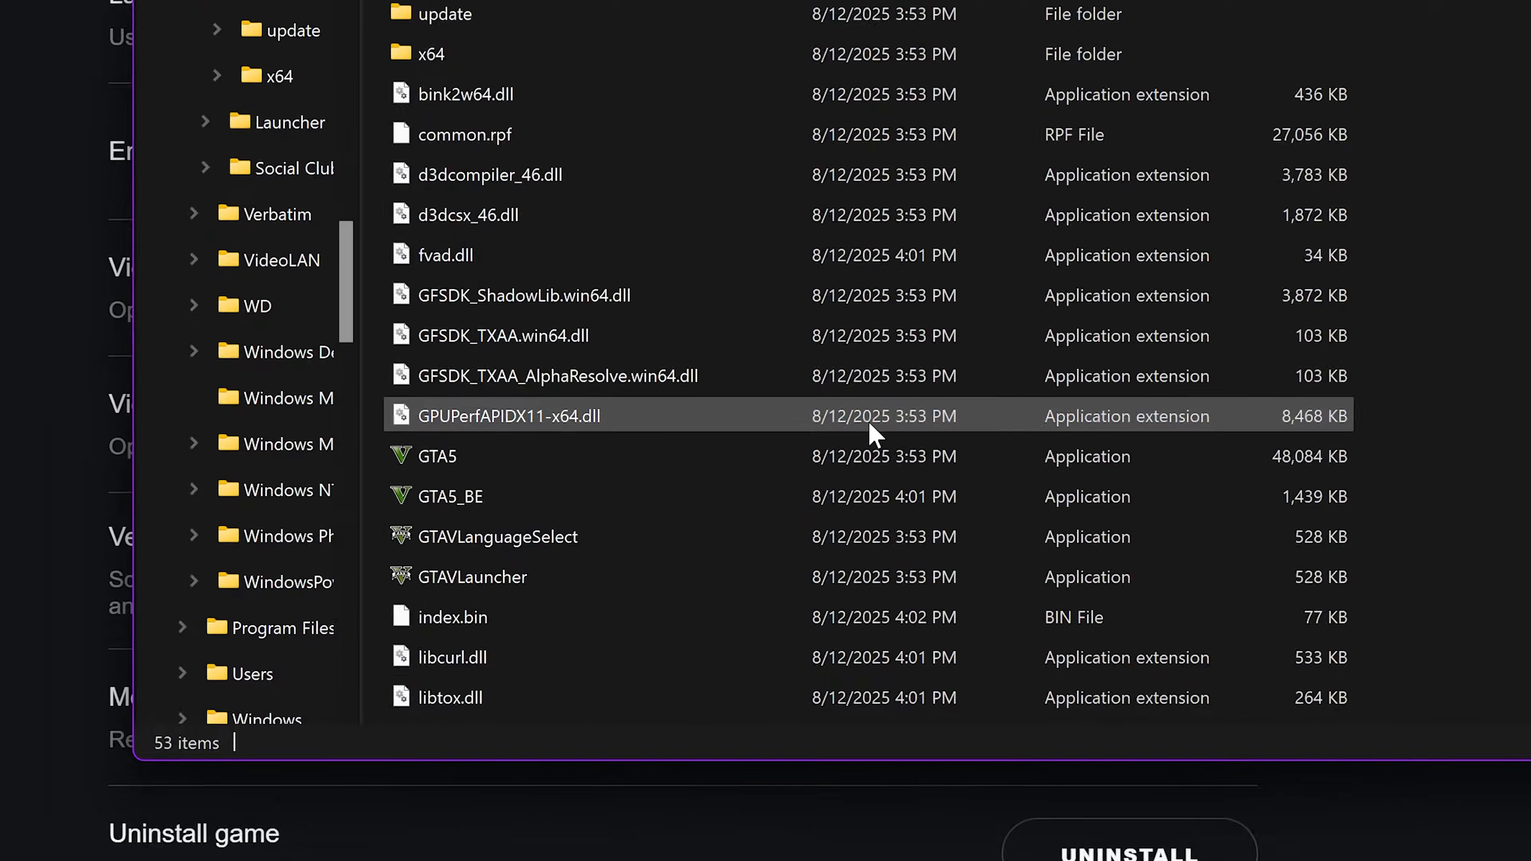
click(423, 456)
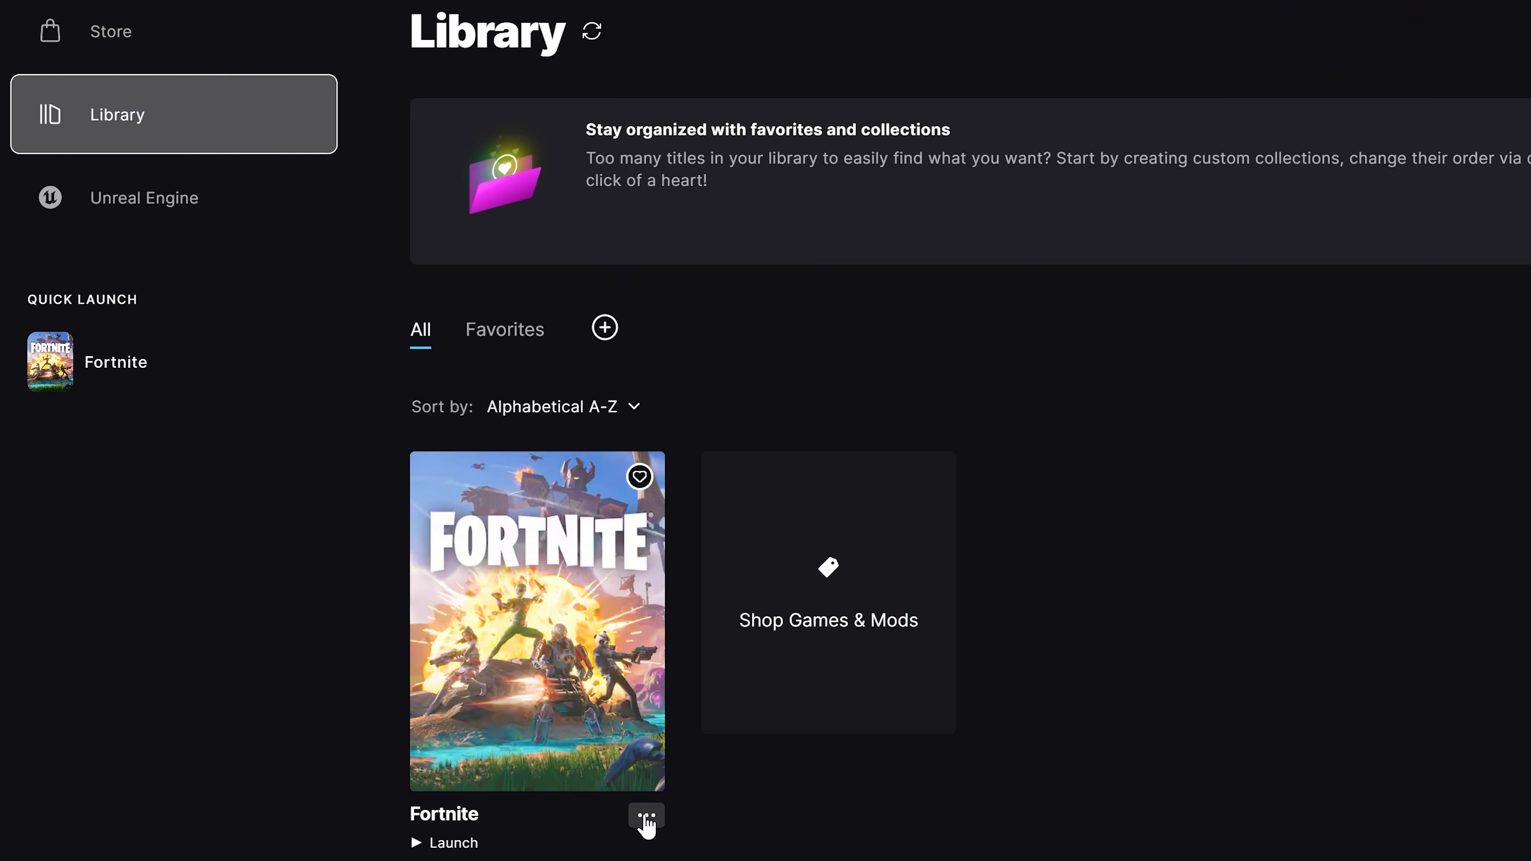
Show Fortnite's management panel with its installation details from the Library
click(646, 816)
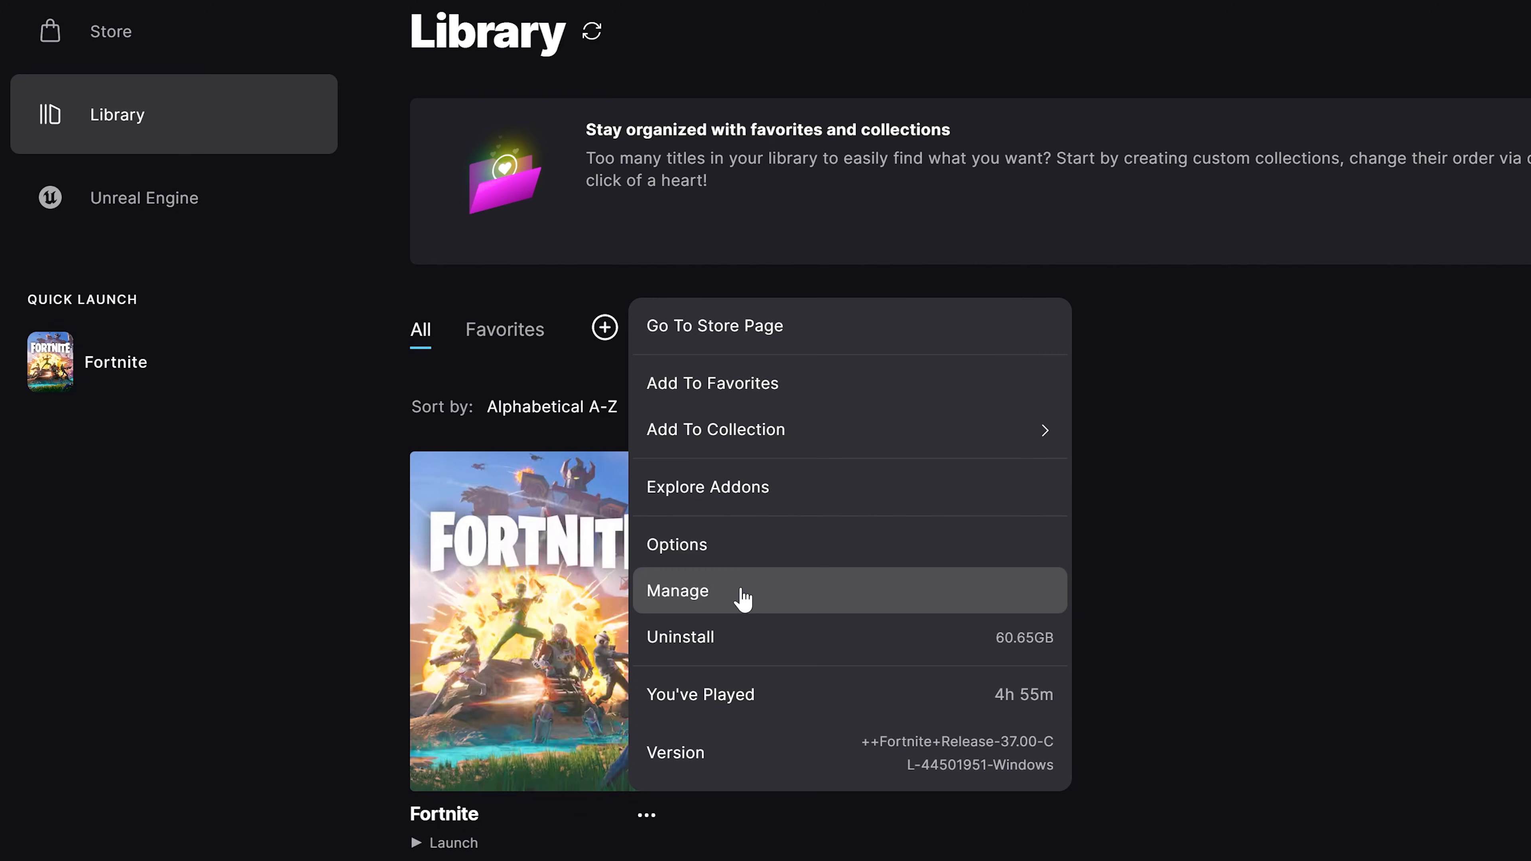
click(678, 591)
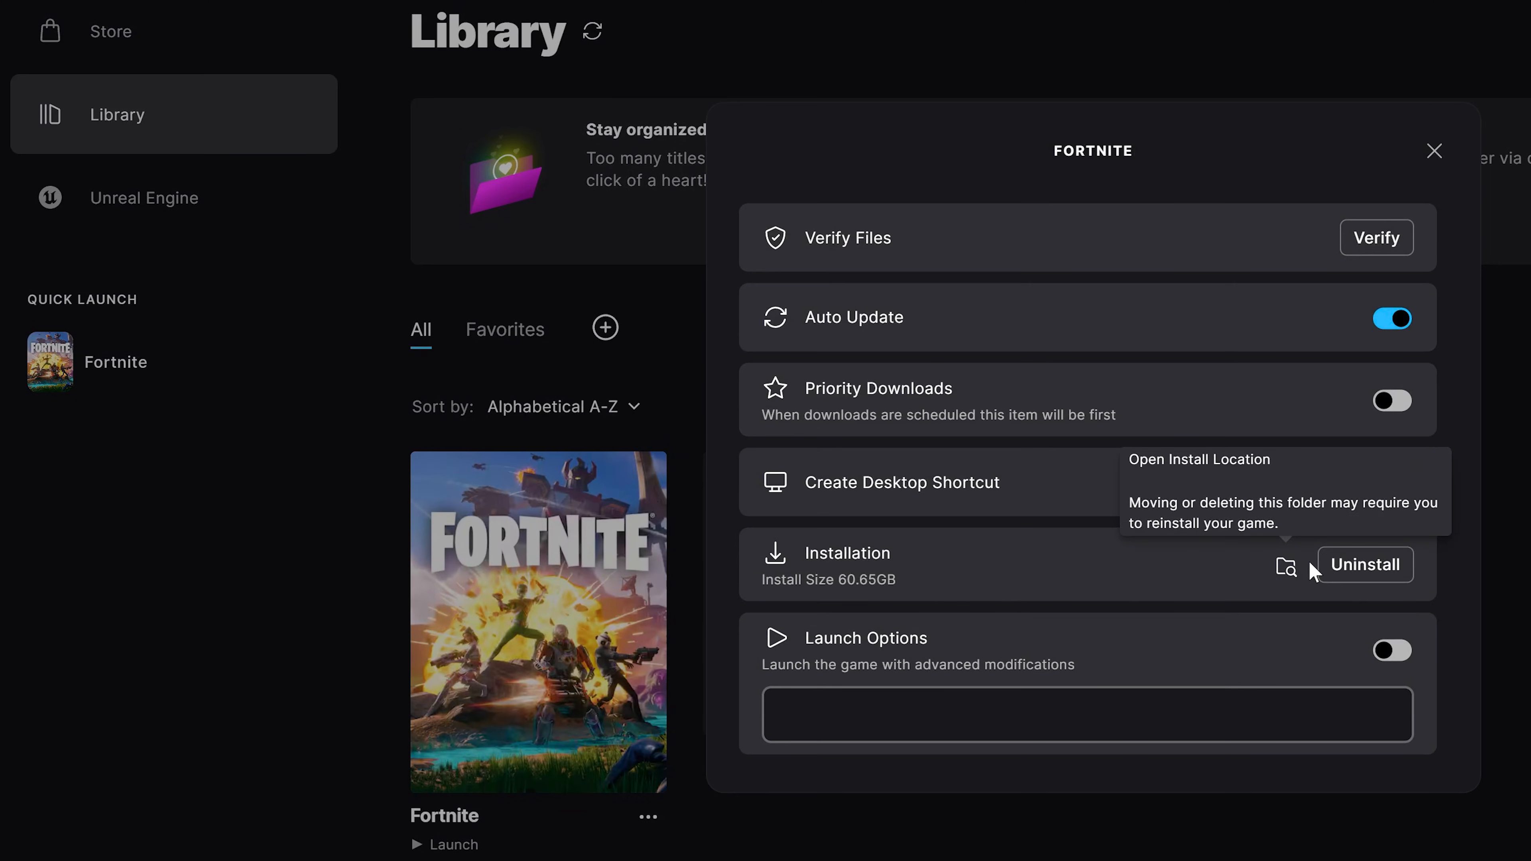
mouse_move(1285, 565)
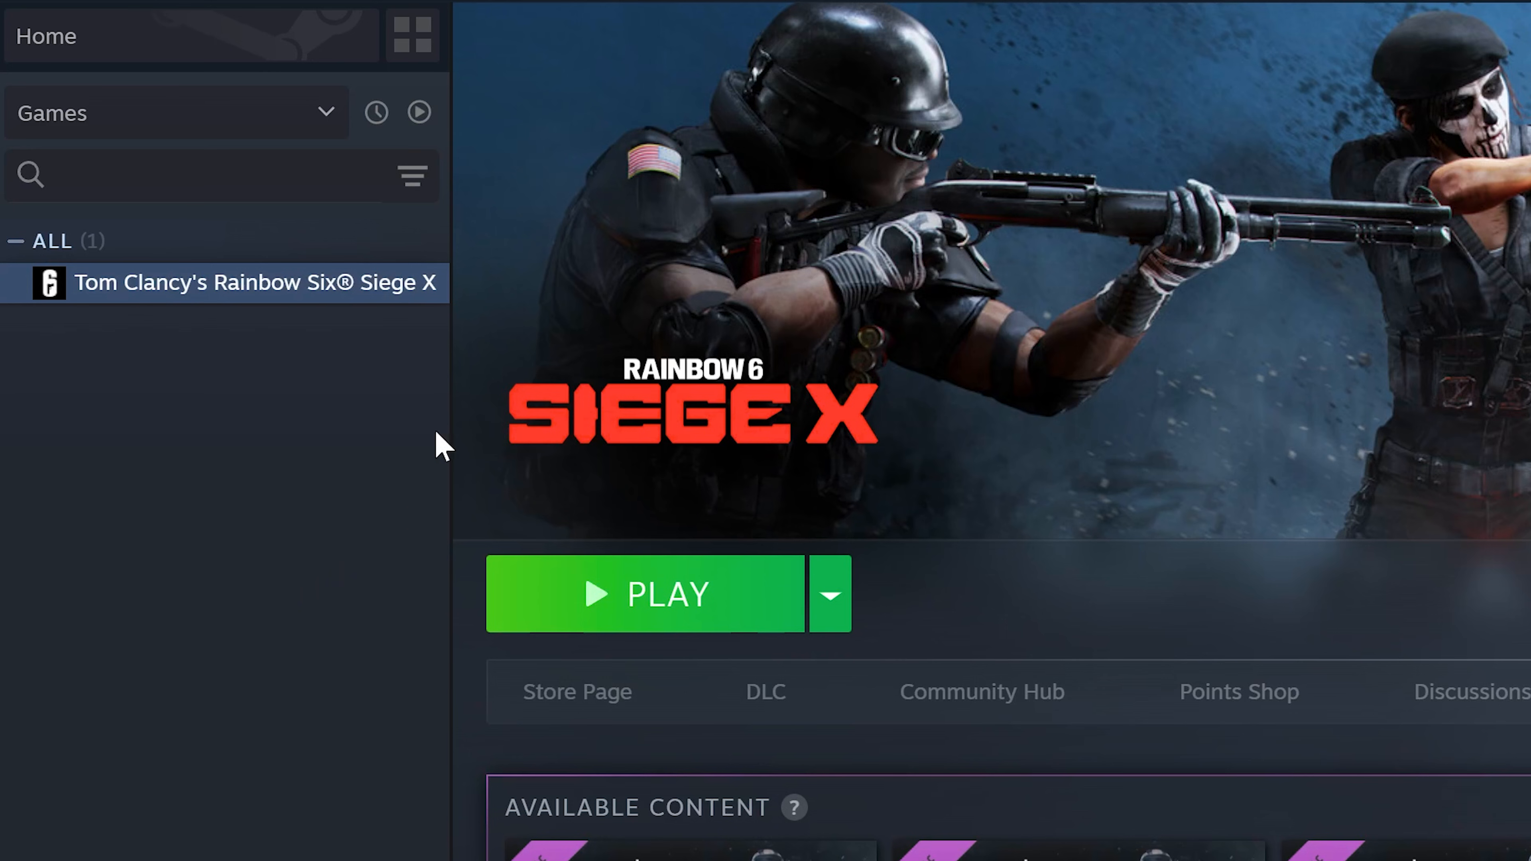
Show the Manage options for Tom Clancy's Rainbow Six Siege X in the Steam library
right_click(244, 282)
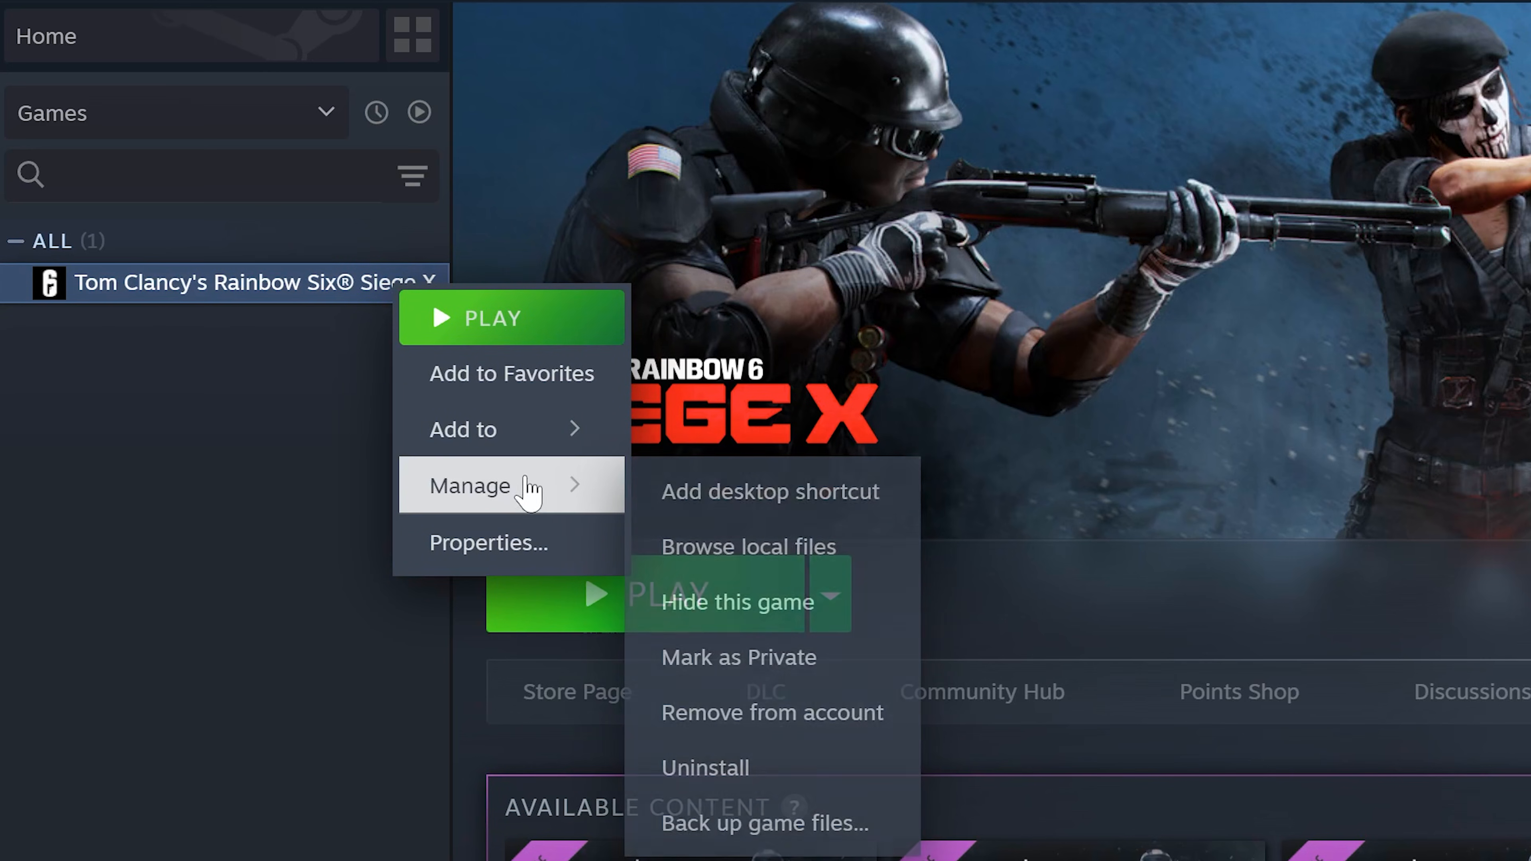
mouse_move(772, 545)
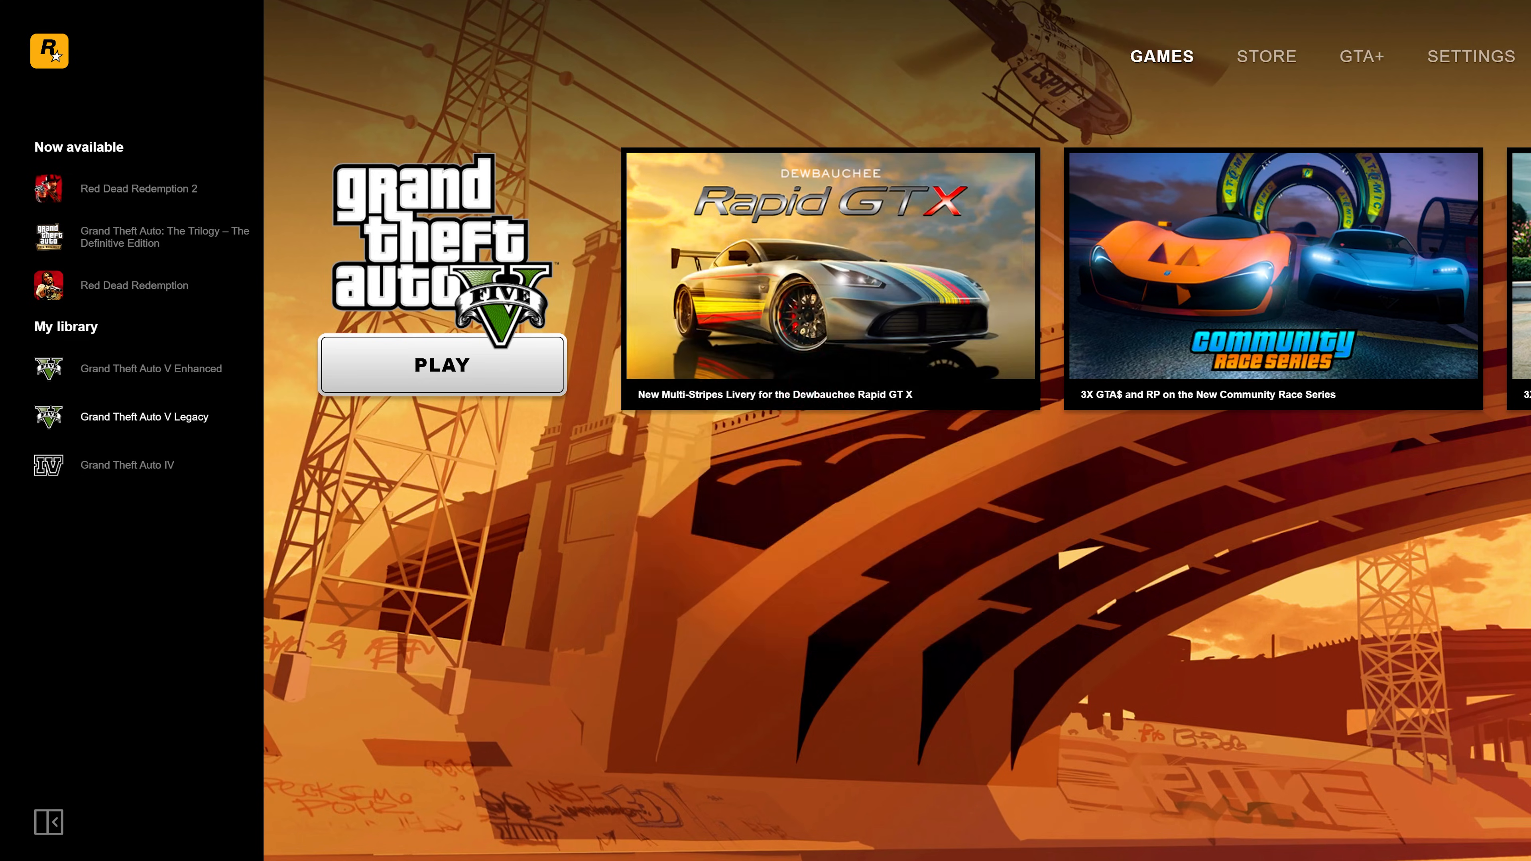
Start FiveM and confirm updating the outdated local game data
click(441, 364)
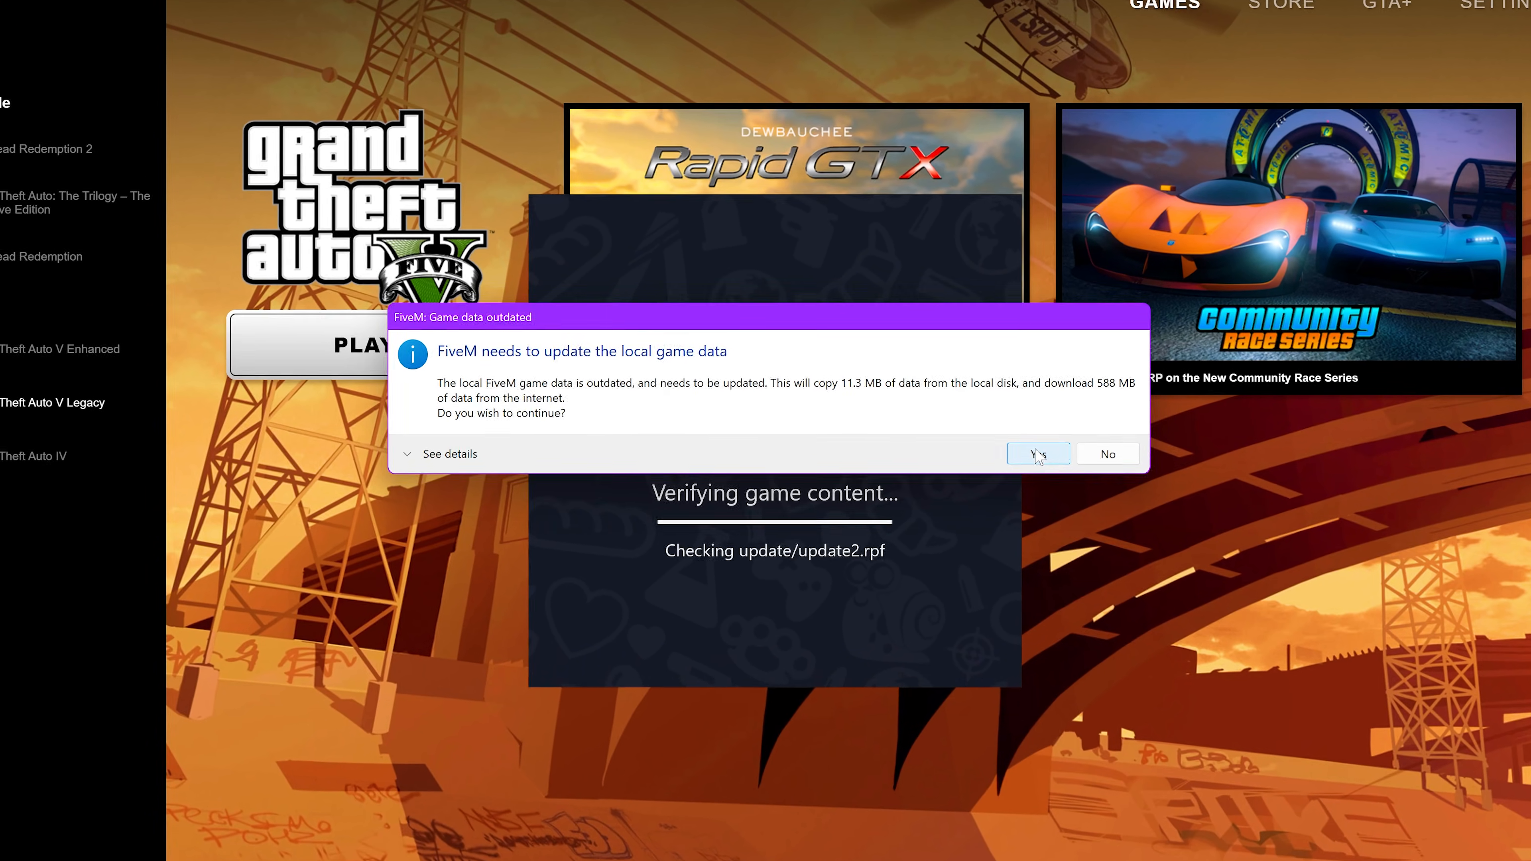
click(1039, 453)
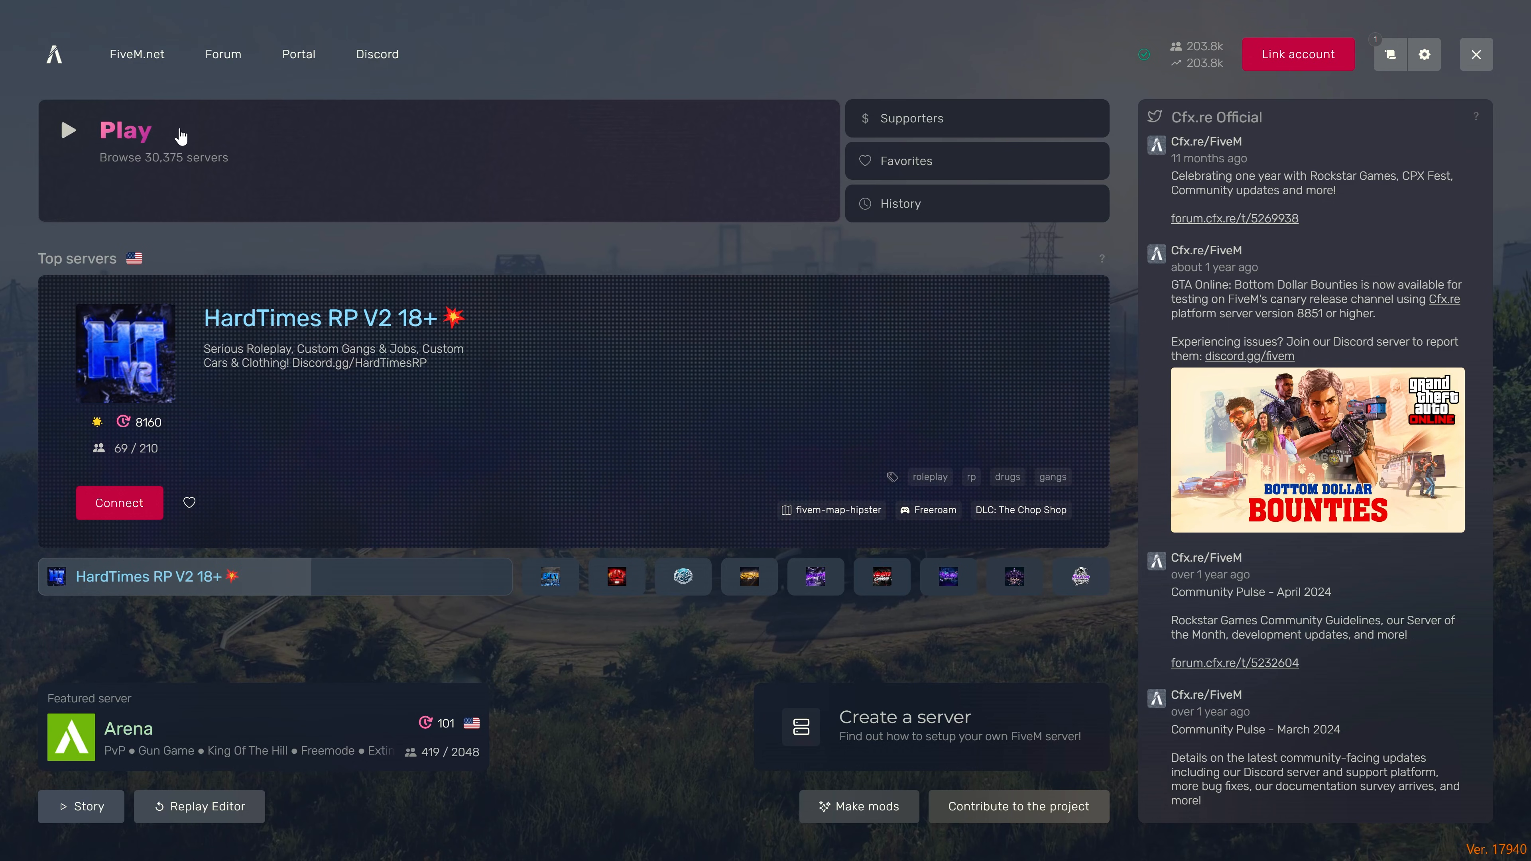
Browse the server list showing roleplay servers with player counts
click(125, 130)
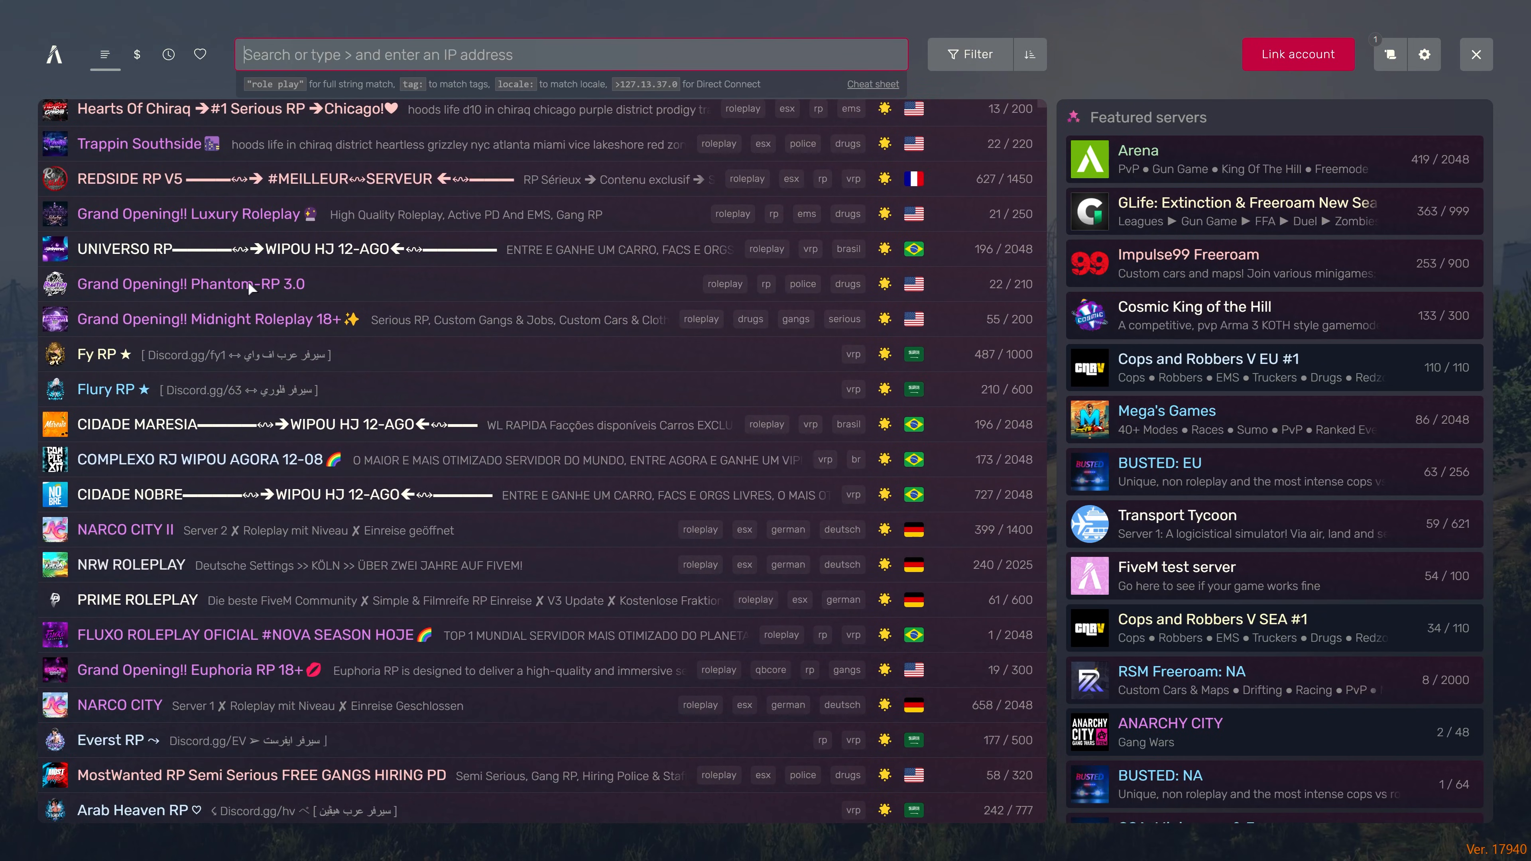
scroll(down, 3)
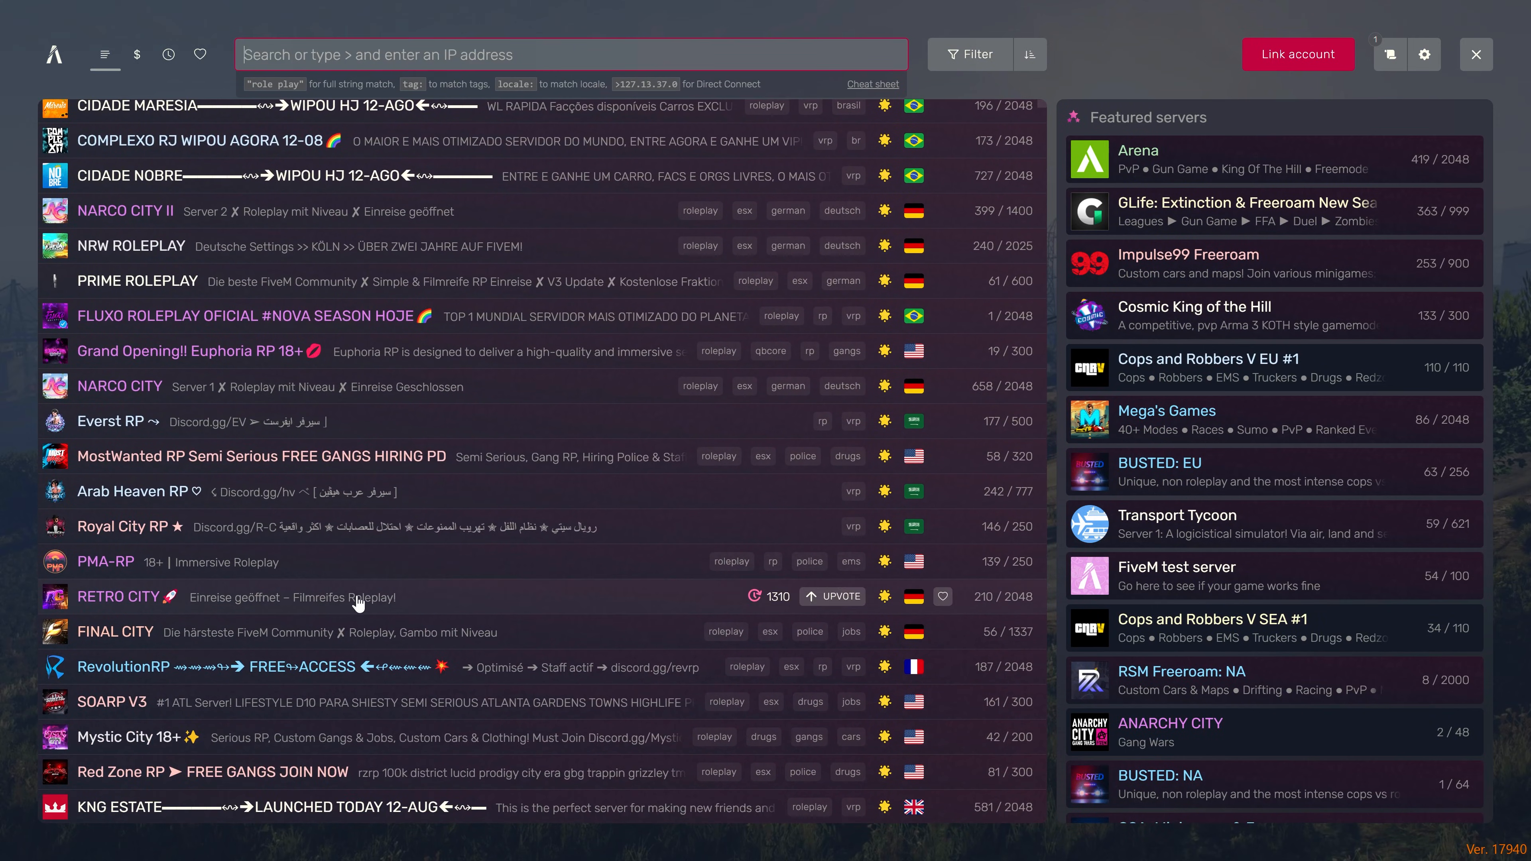